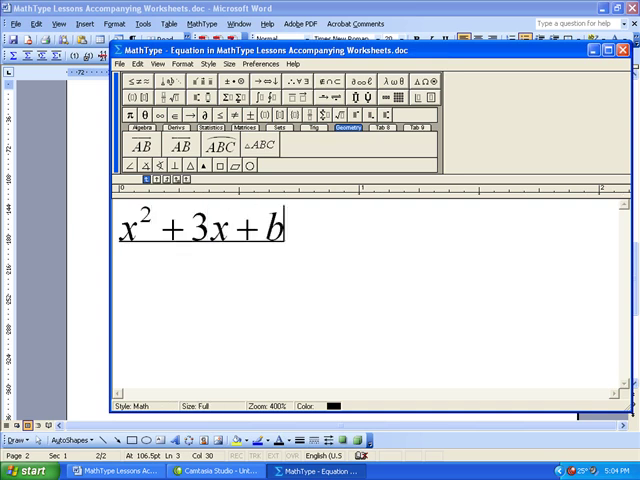
Extend the first expression so it reads x² + 3x + b − c
text(-c)
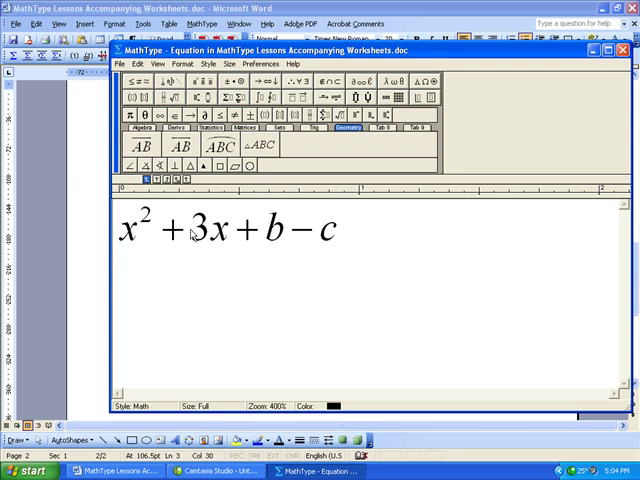
mouse_move(200, 240)
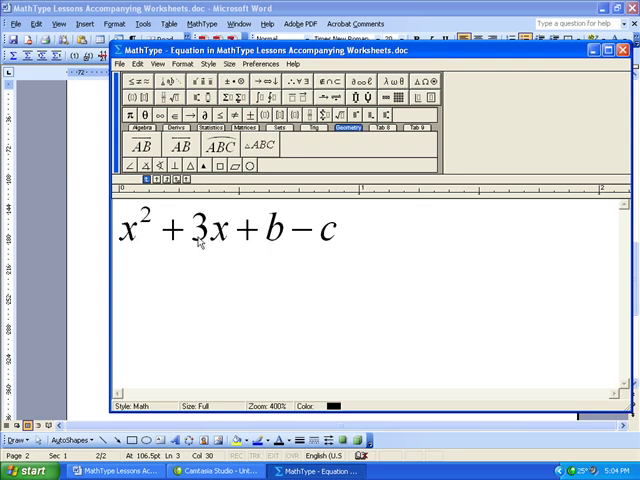
mouse_move(282, 242)
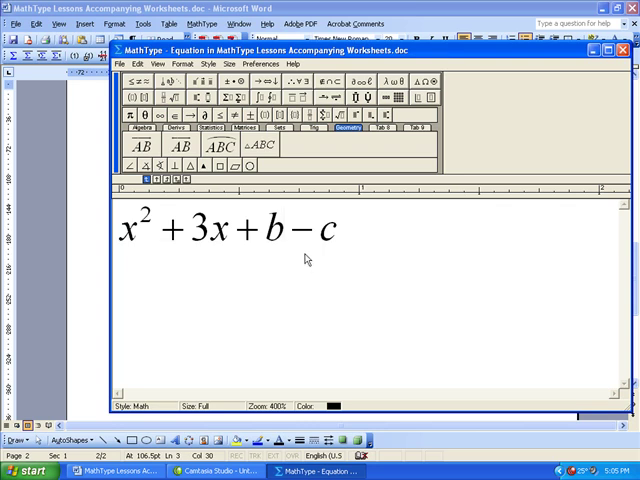
mouse_move(304, 258)
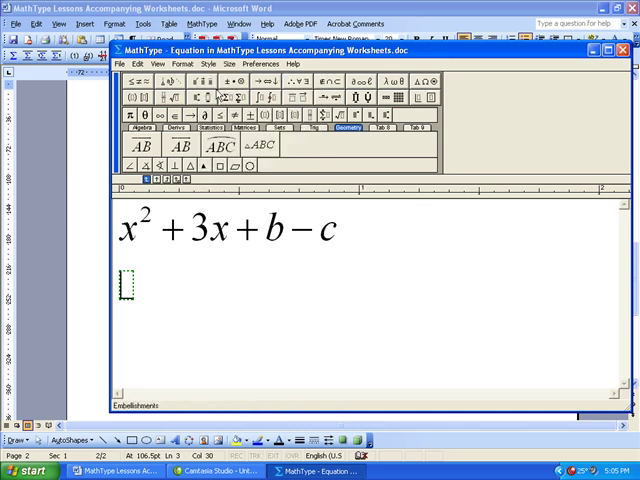
Enter x^2+3x+b-c on a second line and give its terms a different style
text(x)
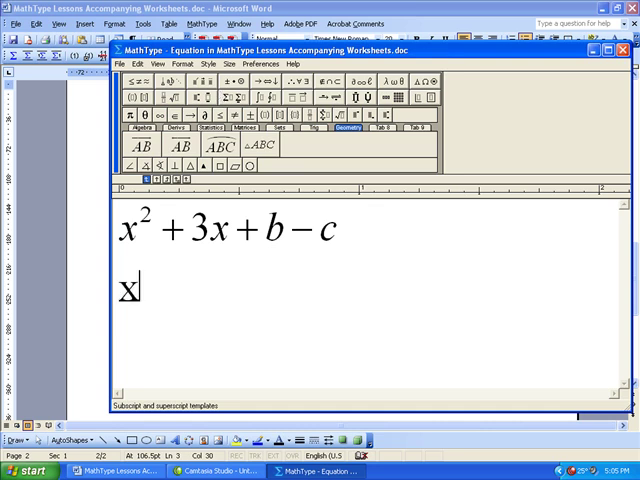
text(^2+3)
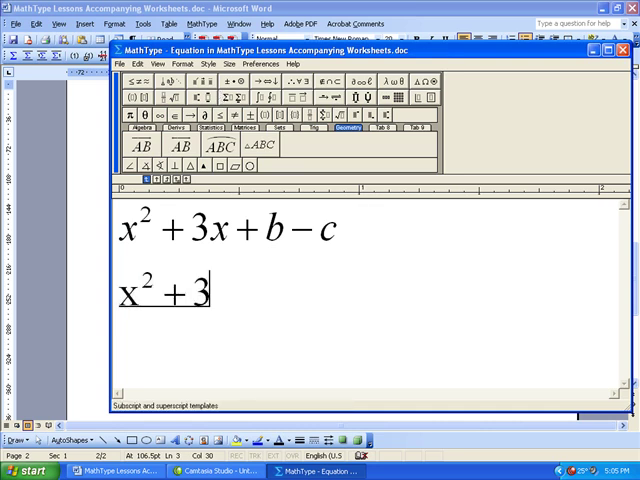
text(x+b-)
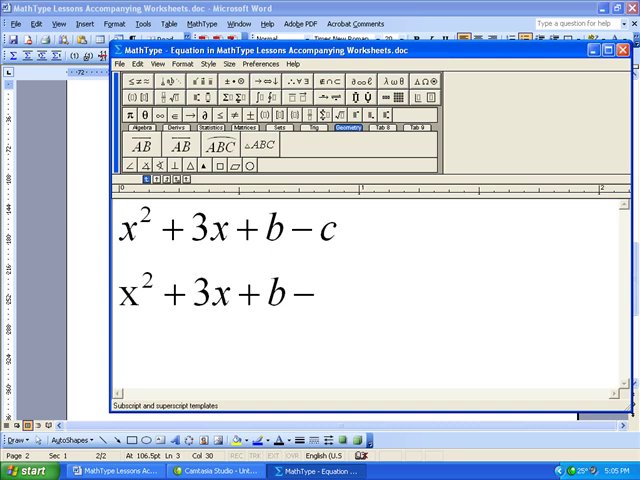
text(c)
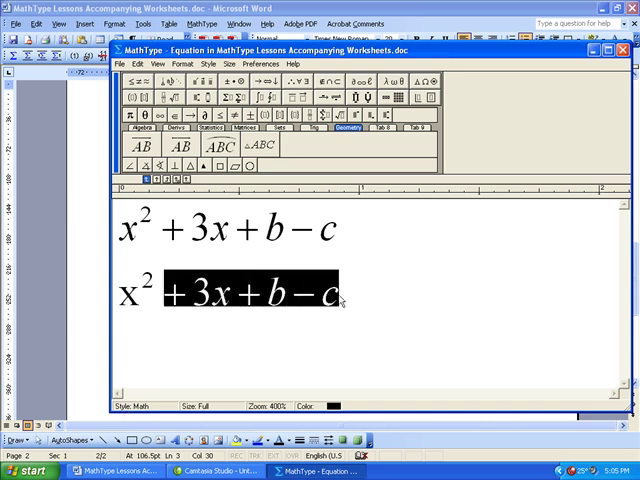
click(208, 64)
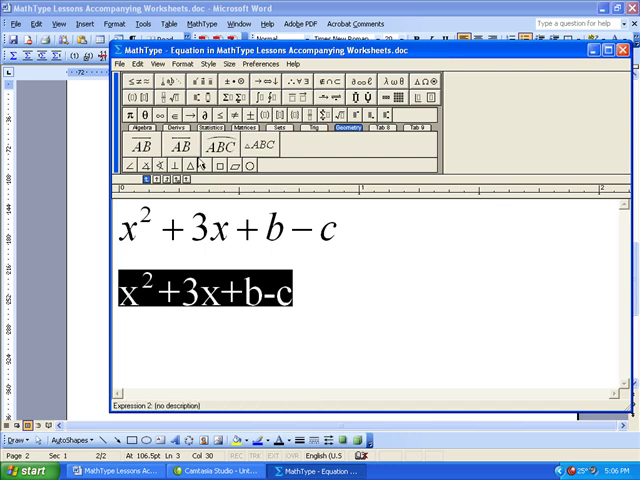
Restore the minus between b and c on line two, then set entry to Text style at the line's end
click(208, 64)
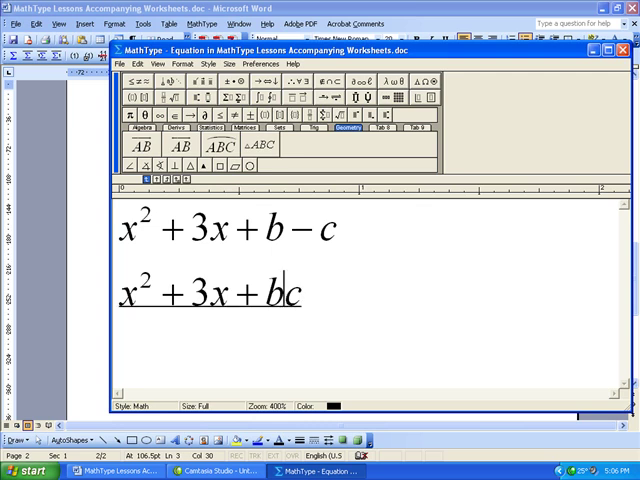
text(-)
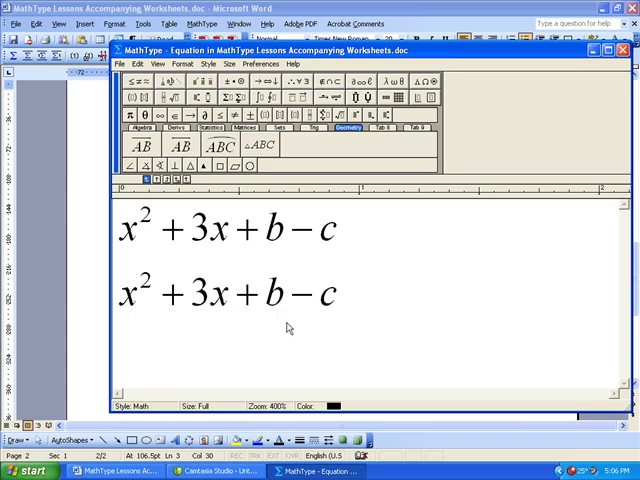
click(336, 296)
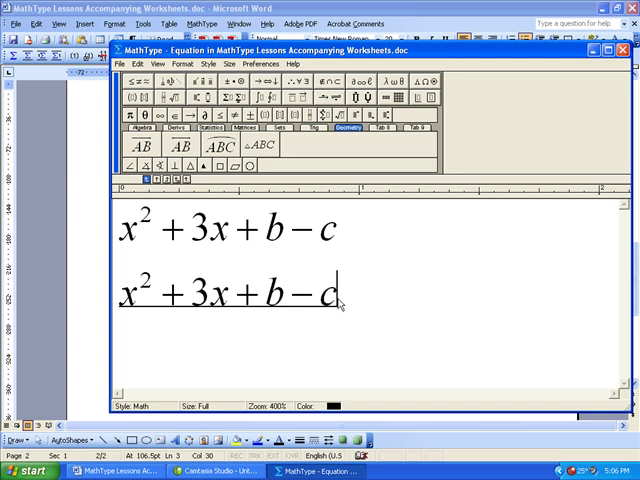
mouse_move(368, 308)
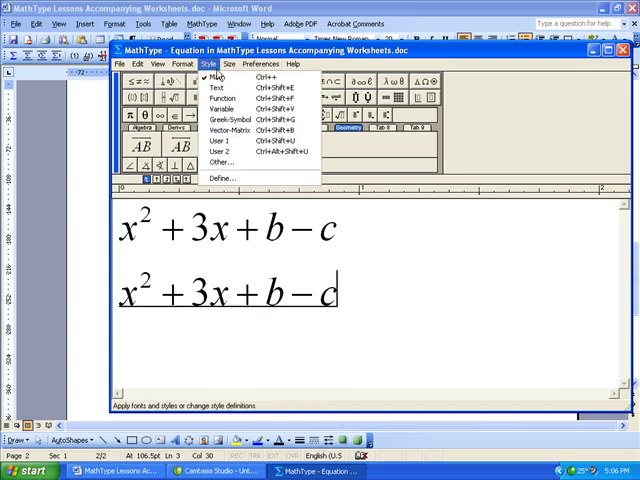
click(200, 84)
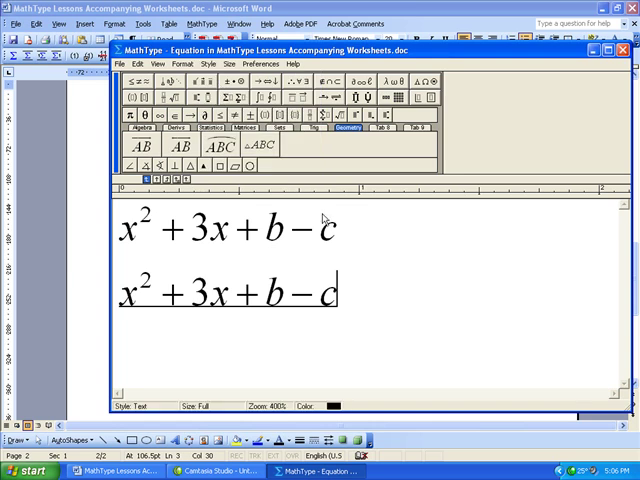
Add the plain-text remark beginning "use the" after the expression and bring up the Size settings
text(use the commuta)
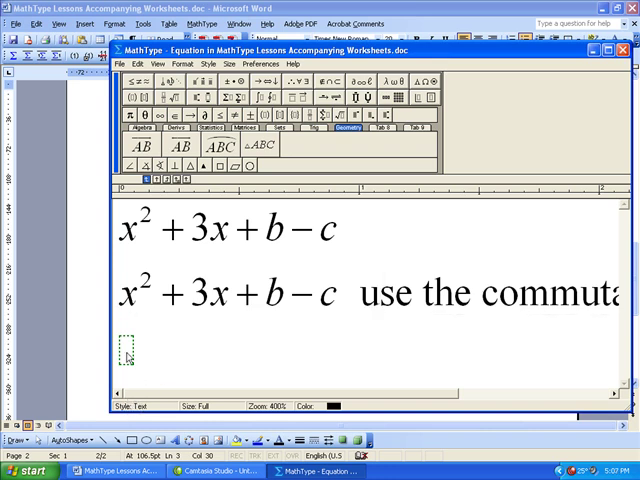
mouse_move(192, 332)
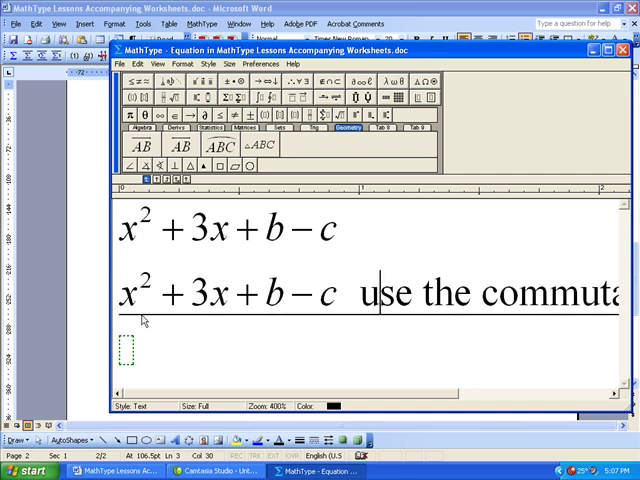
mouse_move(130, 362)
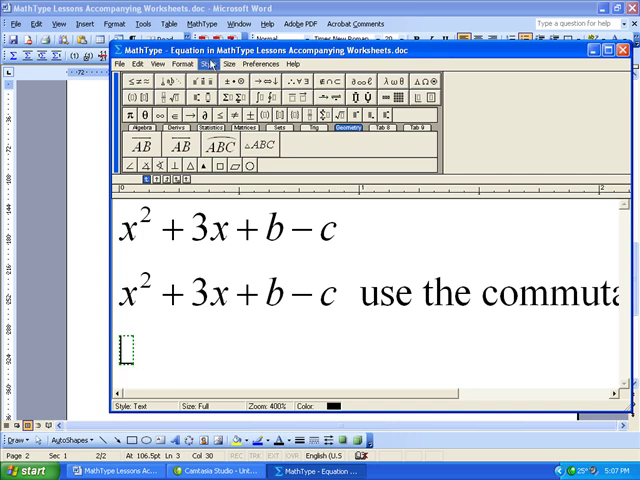
click(208, 64)
text(x)
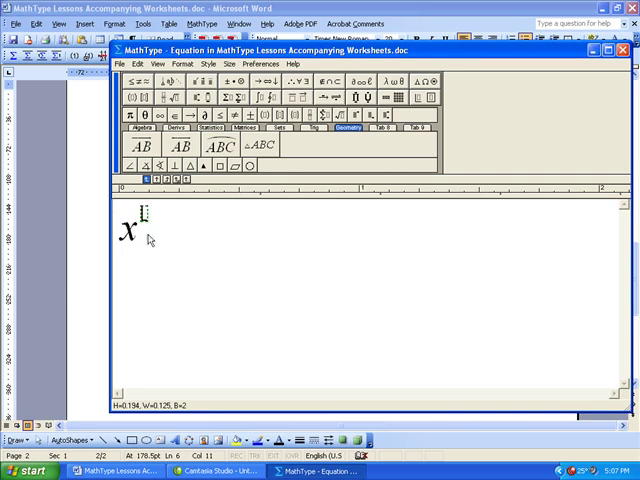
Write x² + 3x − 4 = 0 and its factored form (x + 4)(x − 1) = 0 beneath it
text(2 +)
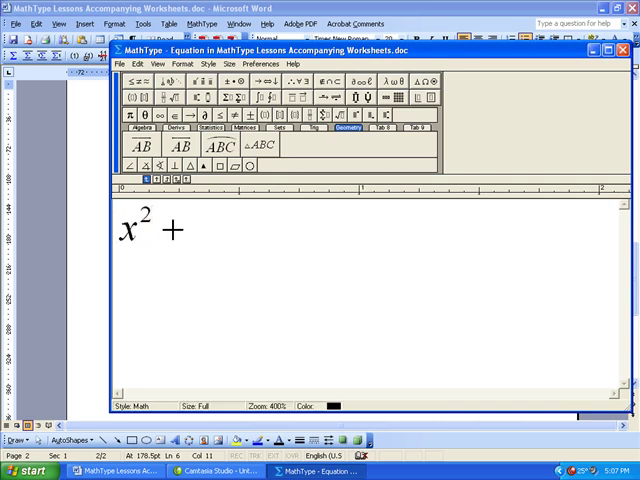
text(3x − 4 = 0)
text((x+4)(x)
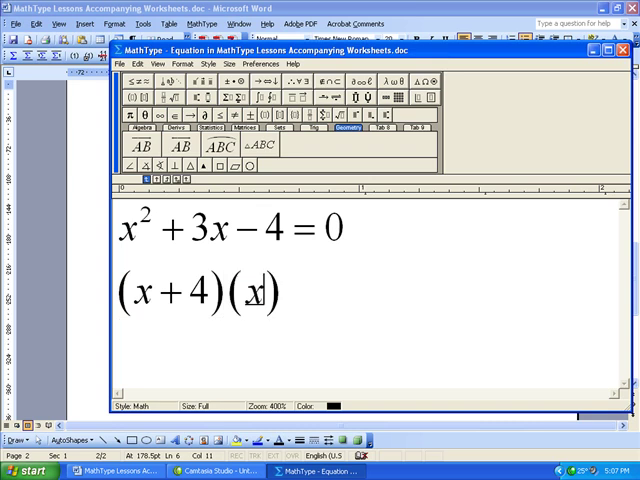
text(-1)
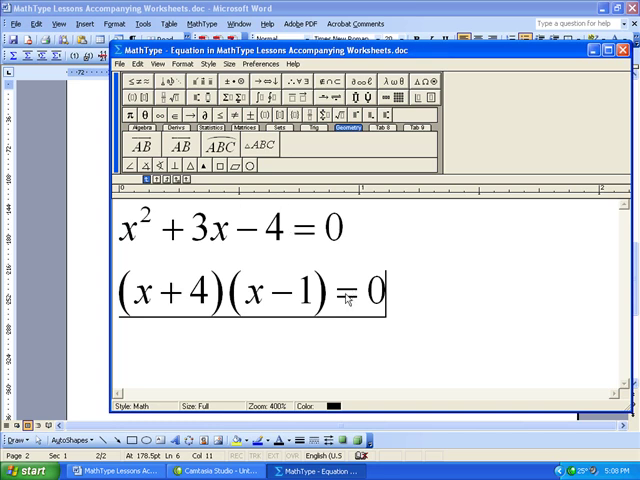
Align the two quadratic equation lines at their equals signs via the Format options
click(168, 64)
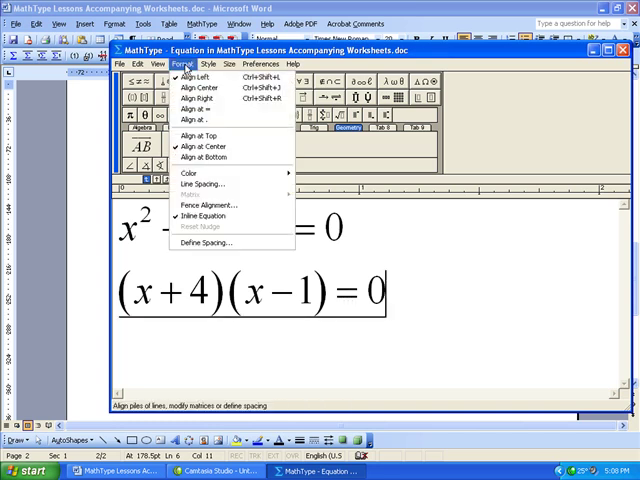
mouse_move(200, 76)
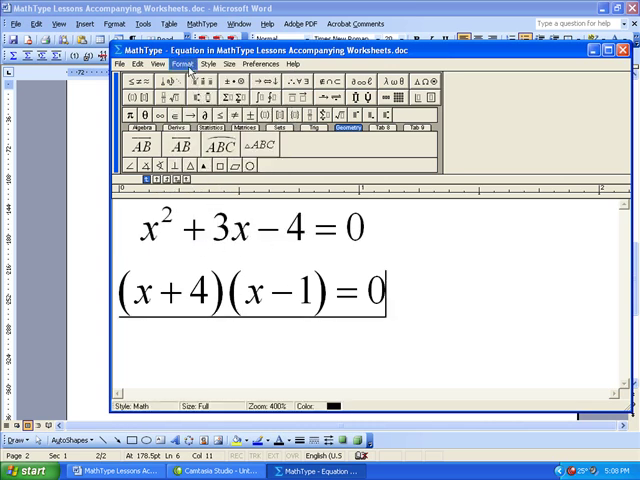
click(178, 64)
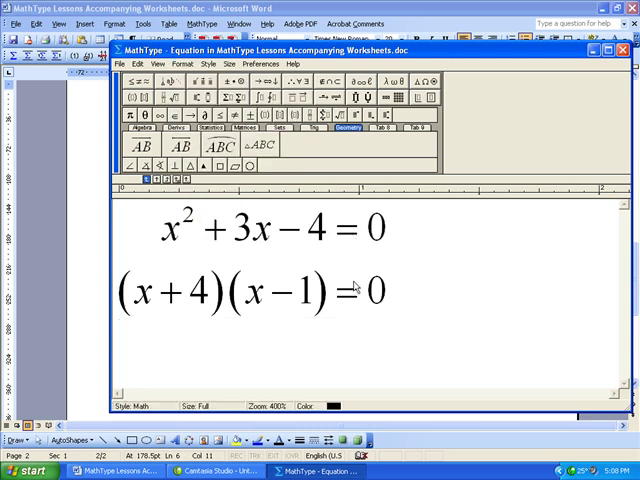
text(3)
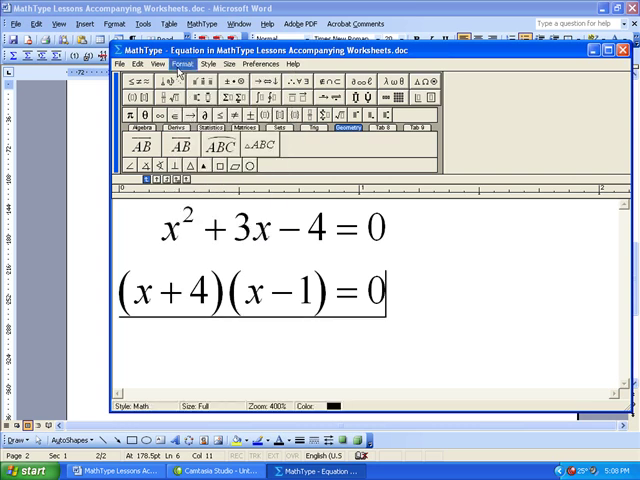
click(182, 64)
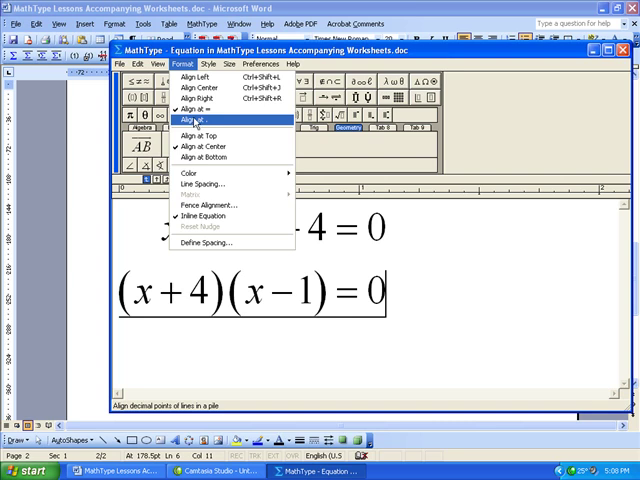
mouse_move(196, 124)
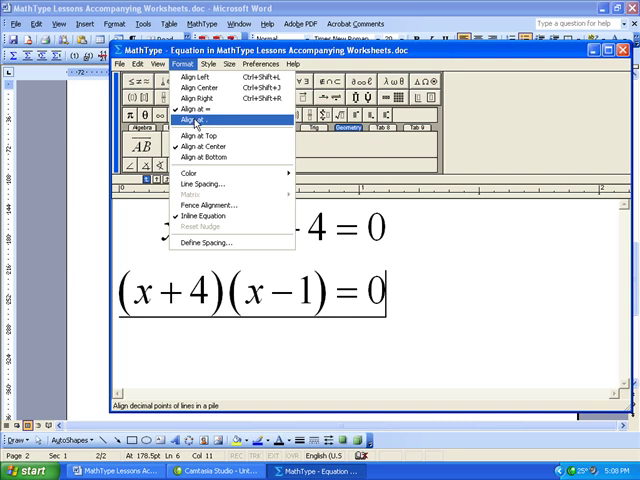
mouse_move(370, 268)
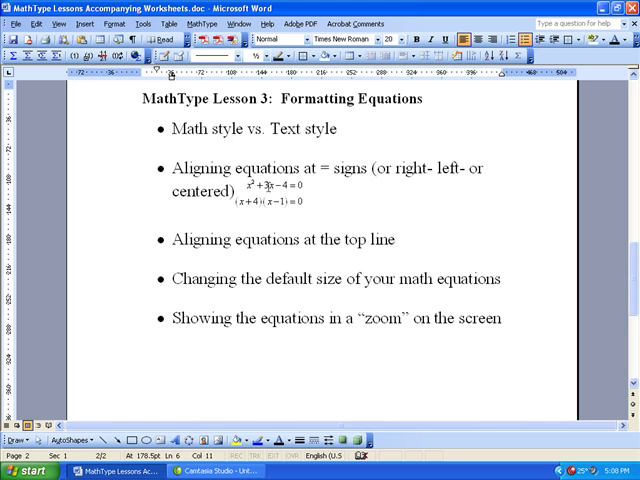
Put the two equations on their own line in Word preceded by the word Solve, and select the object
click(308, 196)
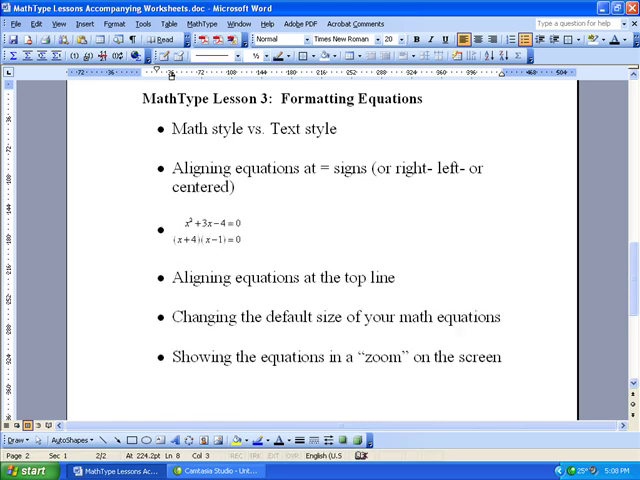
text(Solve:)
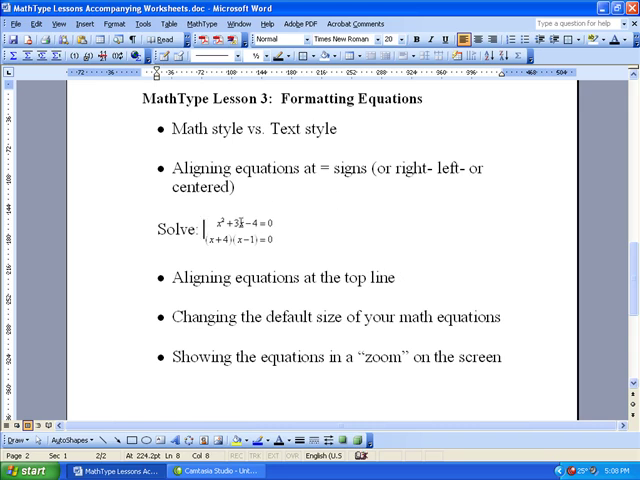
click(242, 232)
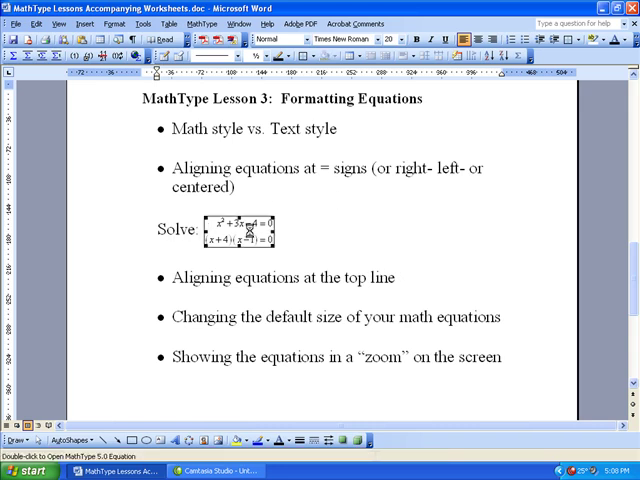
Reopen the Solve equations in MathType and apply Align at Top
double_click(240, 232)
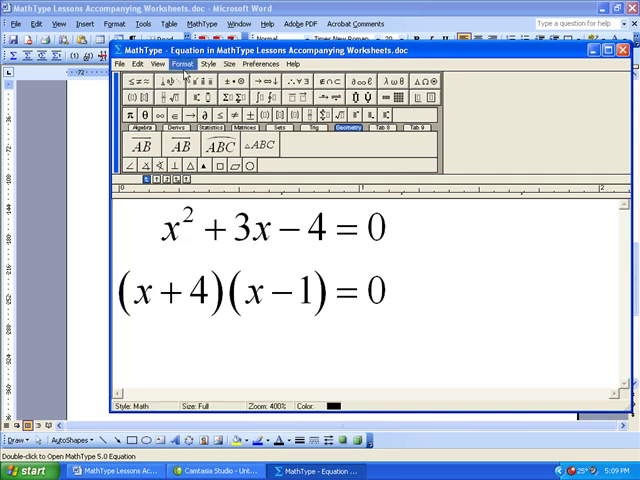
click(184, 64)
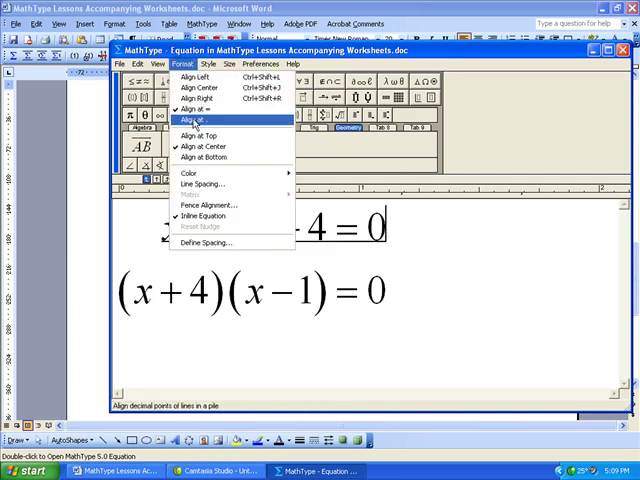
mouse_move(204, 146)
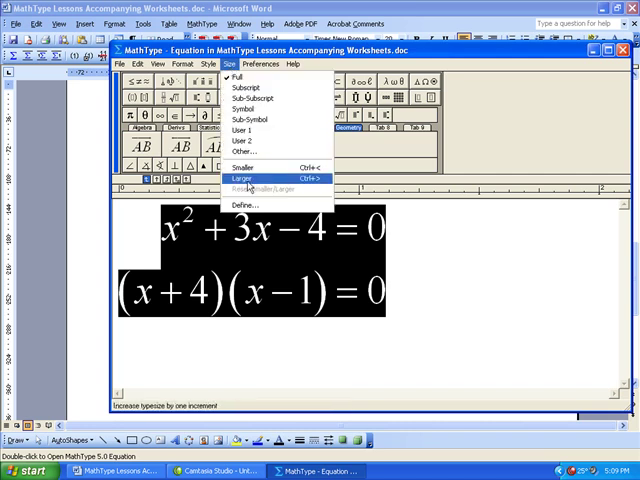
mouse_move(240, 78)
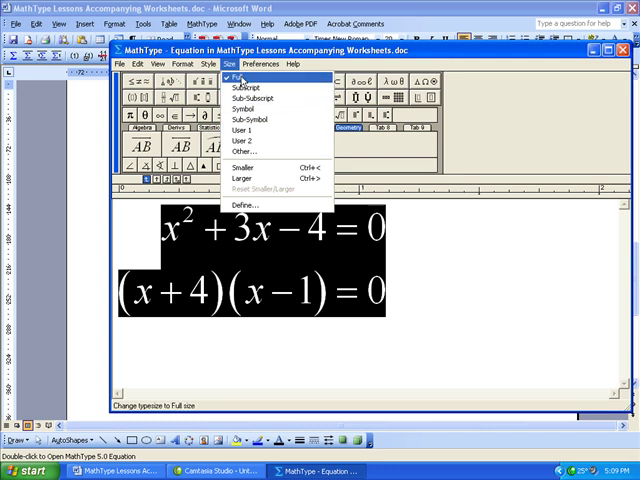
mouse_move(250, 88)
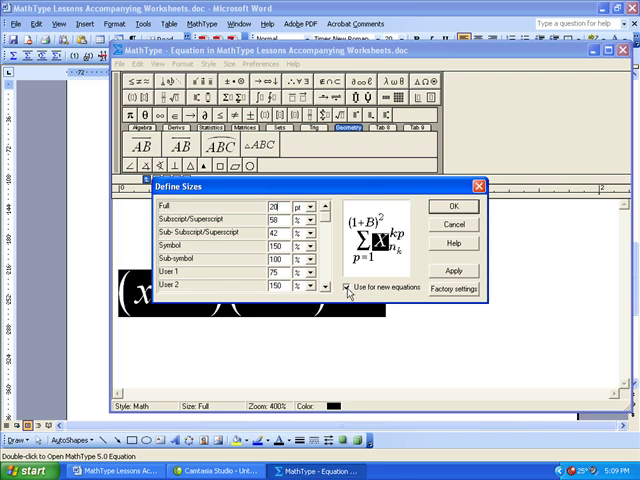
Confirm the enlarged Full size definition so both equations draw much larger
click(348, 288)
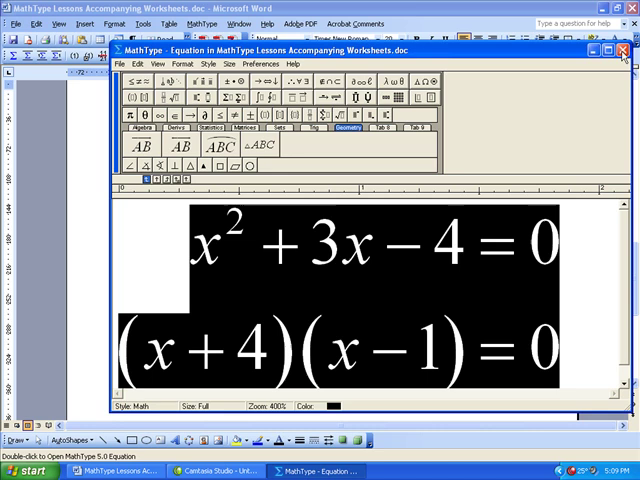
Start a new blank MathType equation and show the View zoom choices
click(624, 48)
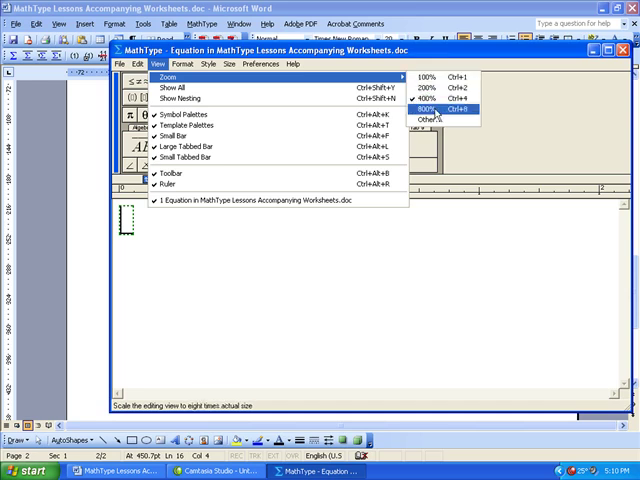
At 800% zoom, complete the fraction sum 2/3 + 4/9
click(428, 108)
text(2/3+)
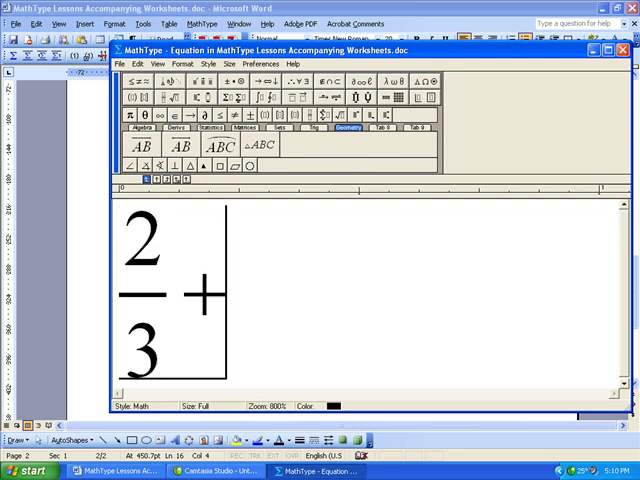
text(4/9)
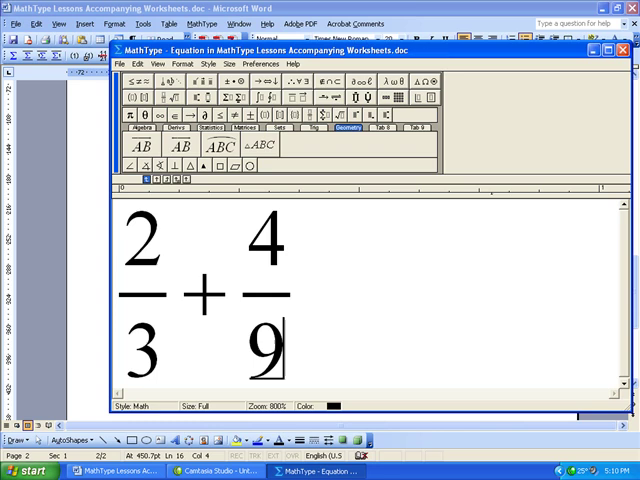
mouse_move(316, 288)
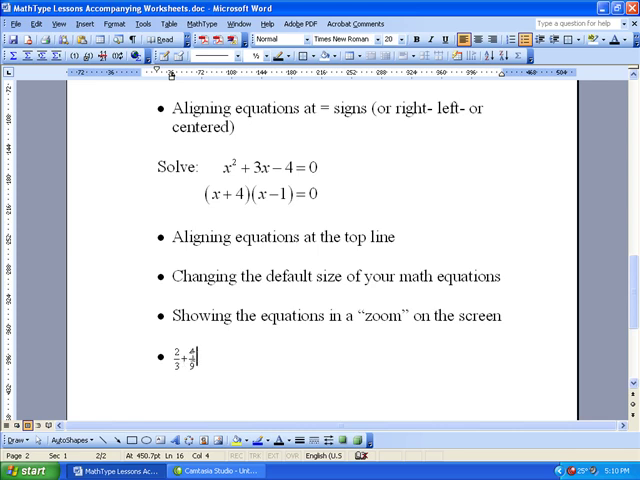
Reopen the fraction equation, change its view magnification, and return it to the worksheet
double_click(184, 362)
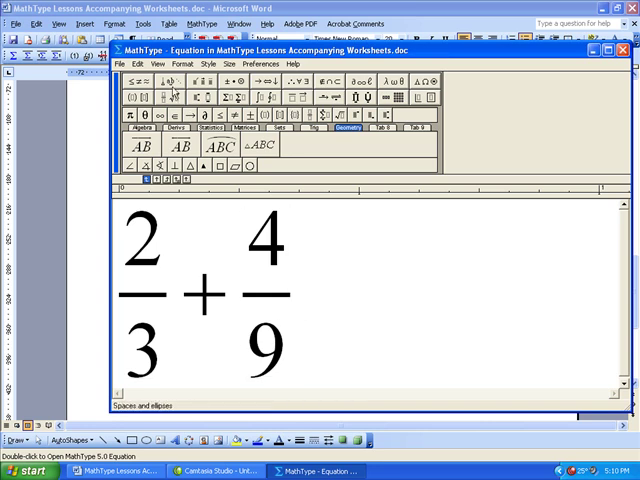
click(152, 64)
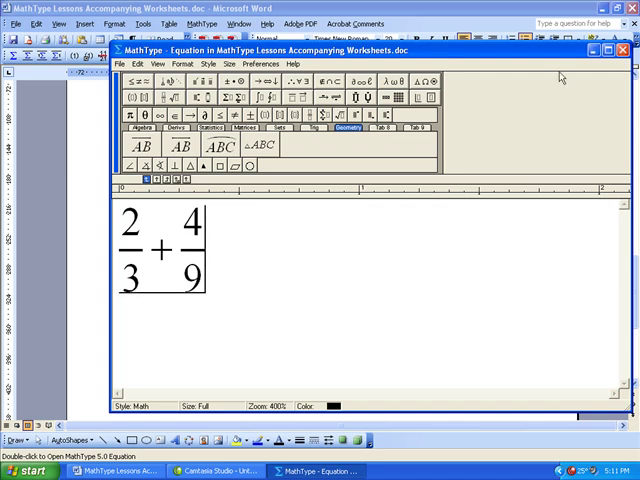
click(612, 48)
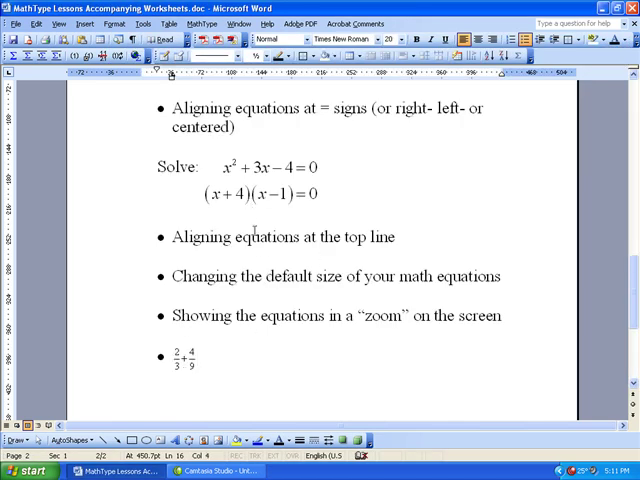
mouse_move(260, 322)
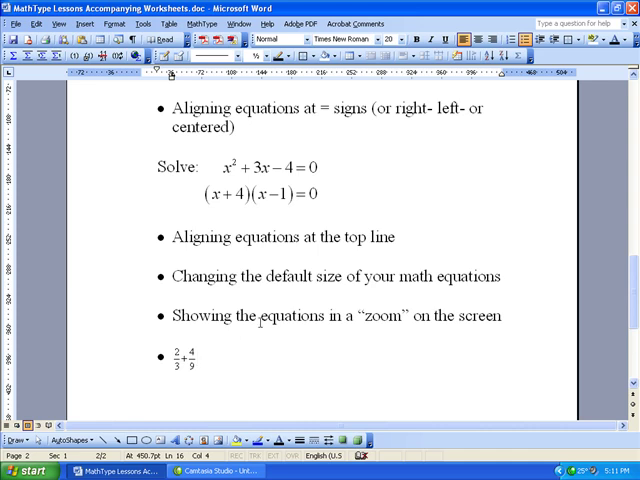